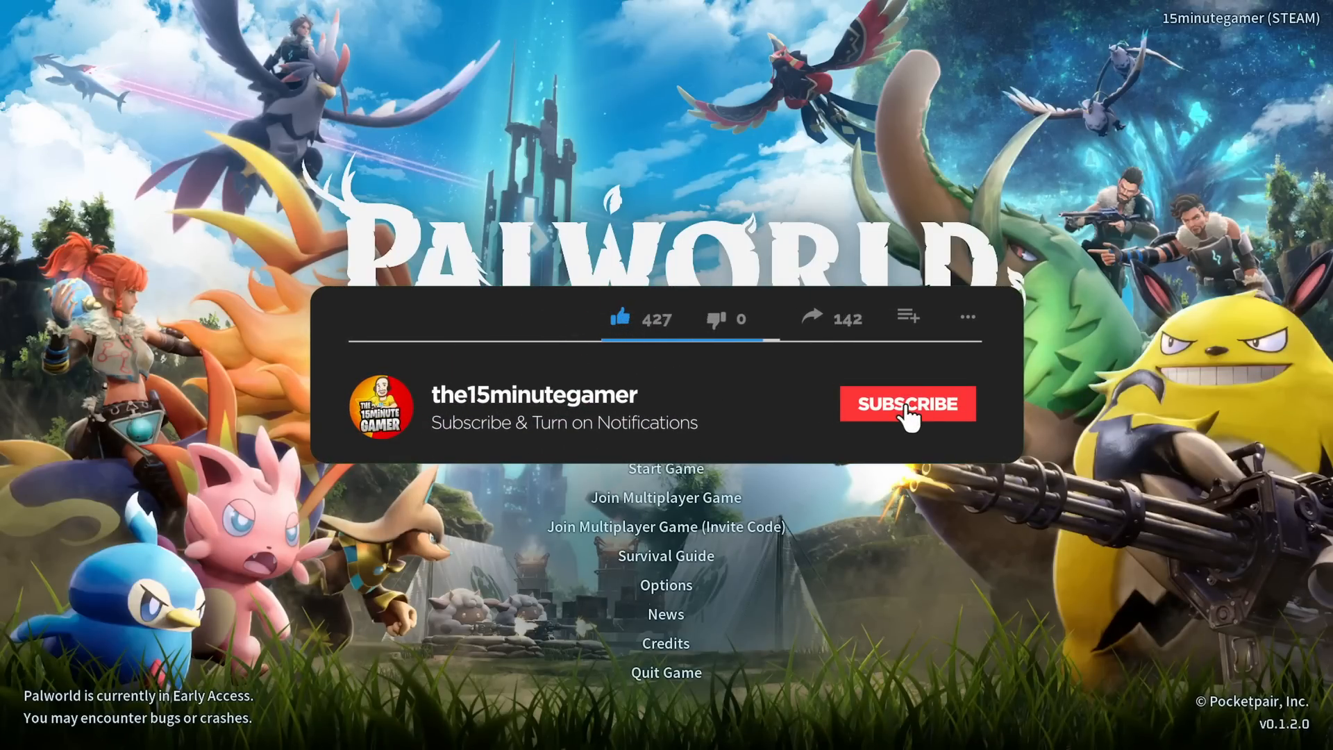
# Start the game from the main menu to reach World Select with Tony Islands listed.
pyautogui.click(906, 403)
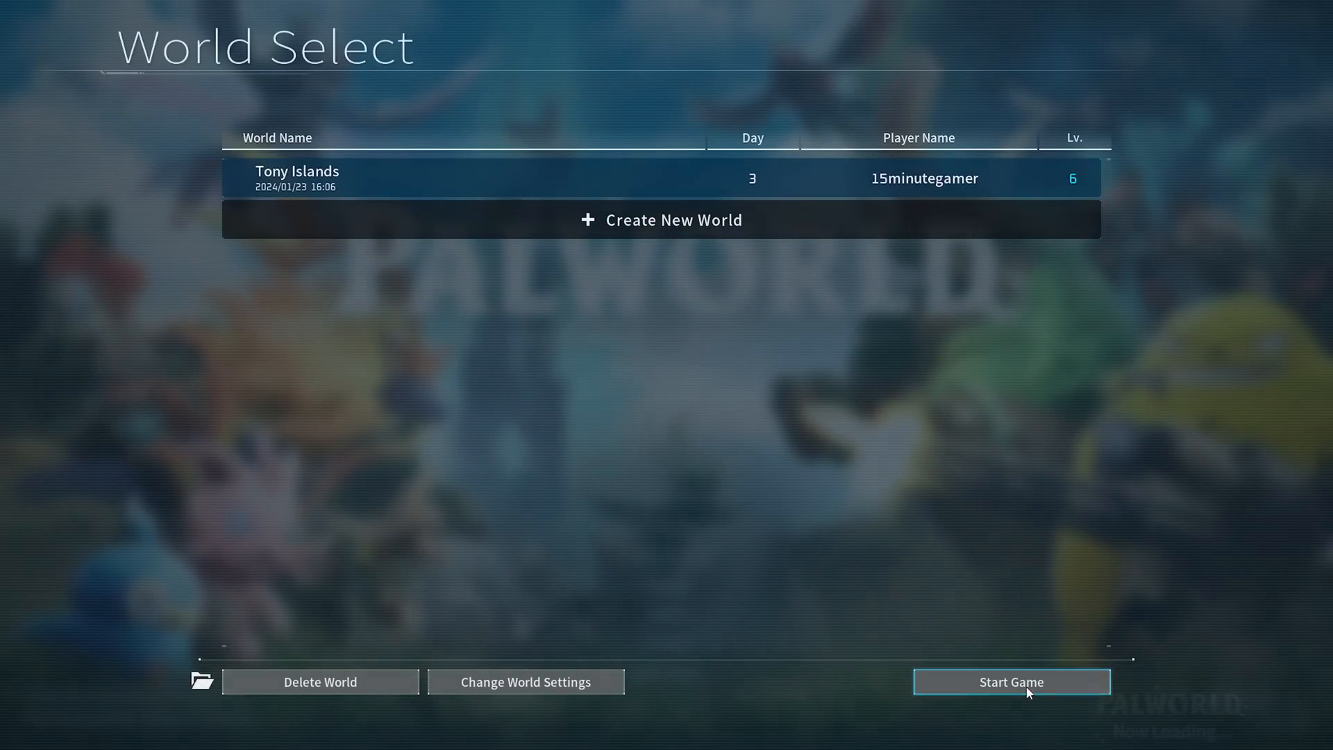
# Attempt to load the Tony Islands world, which ends in a UE-Pal access-violation crash.
pyautogui.click(1010, 681)
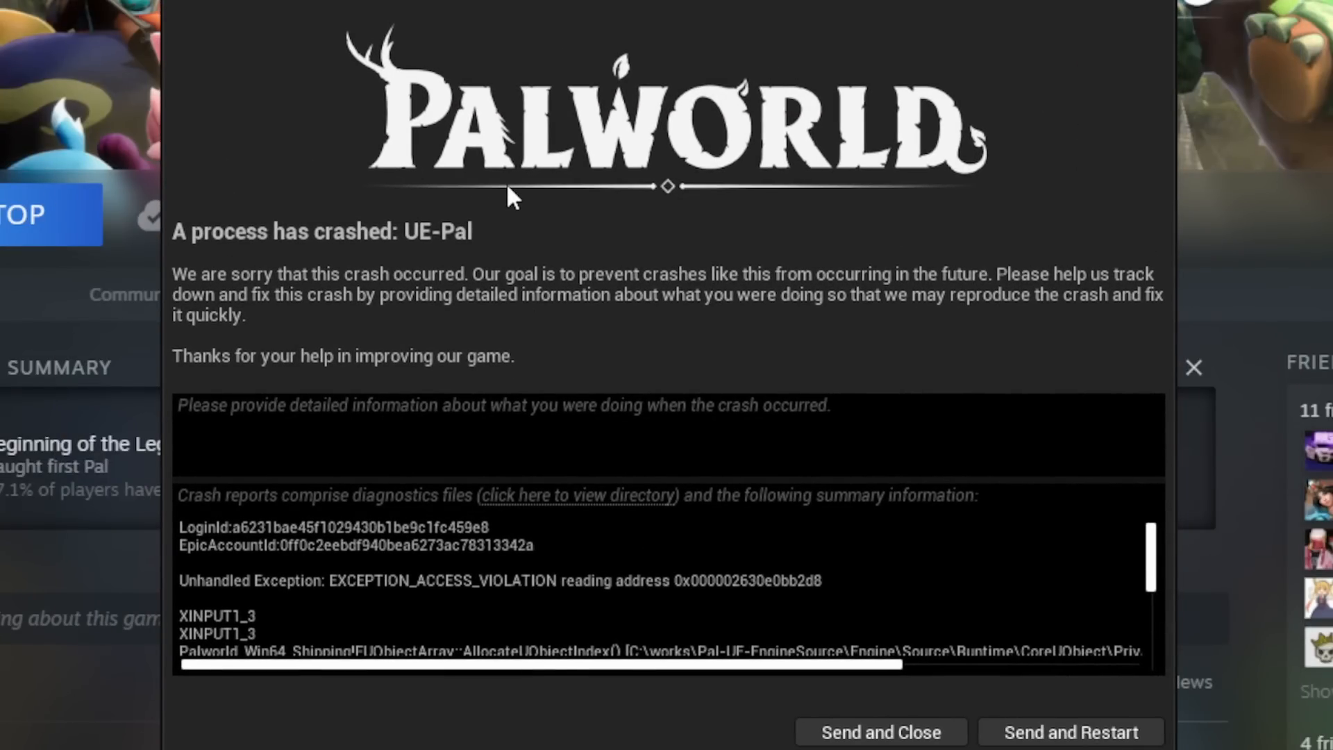
pyautogui.moveTo(603, 90)
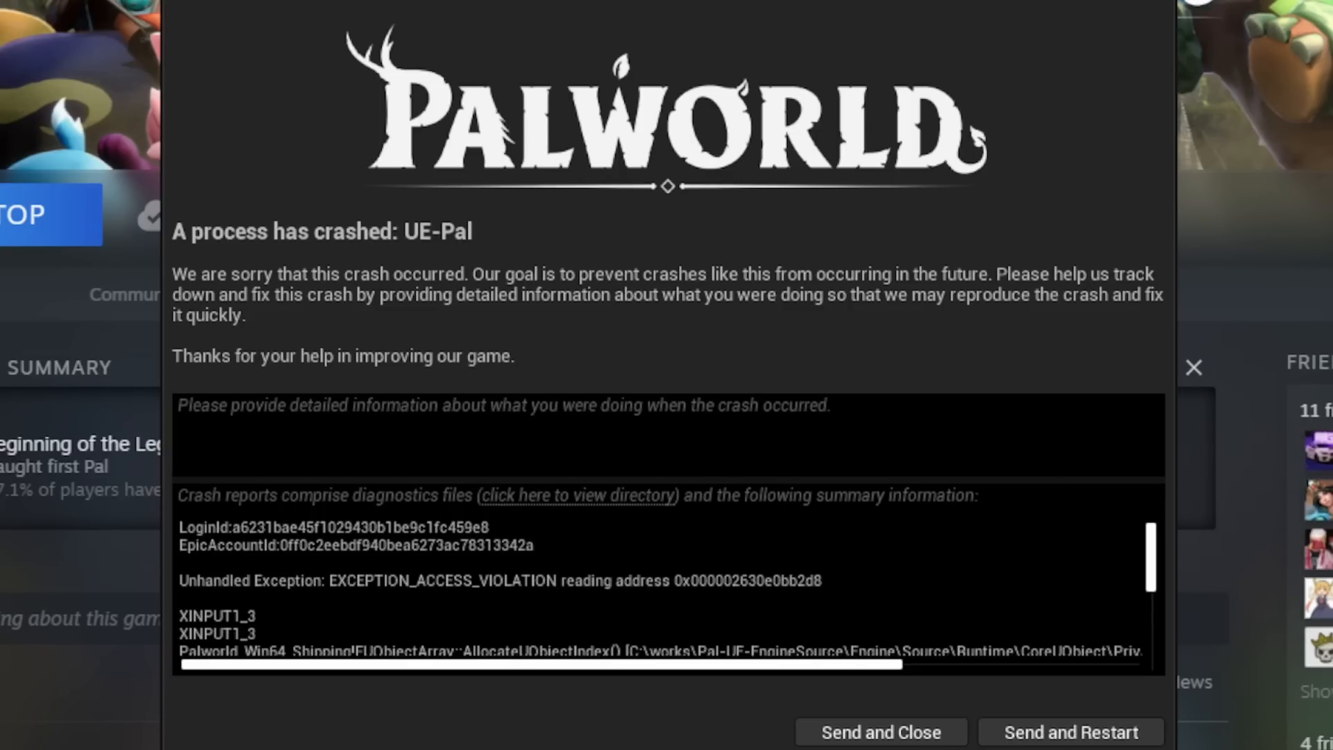
# Dismiss the crash report and browse Palworld's local files from its Steam library entry.
pyautogui.click(879, 731)
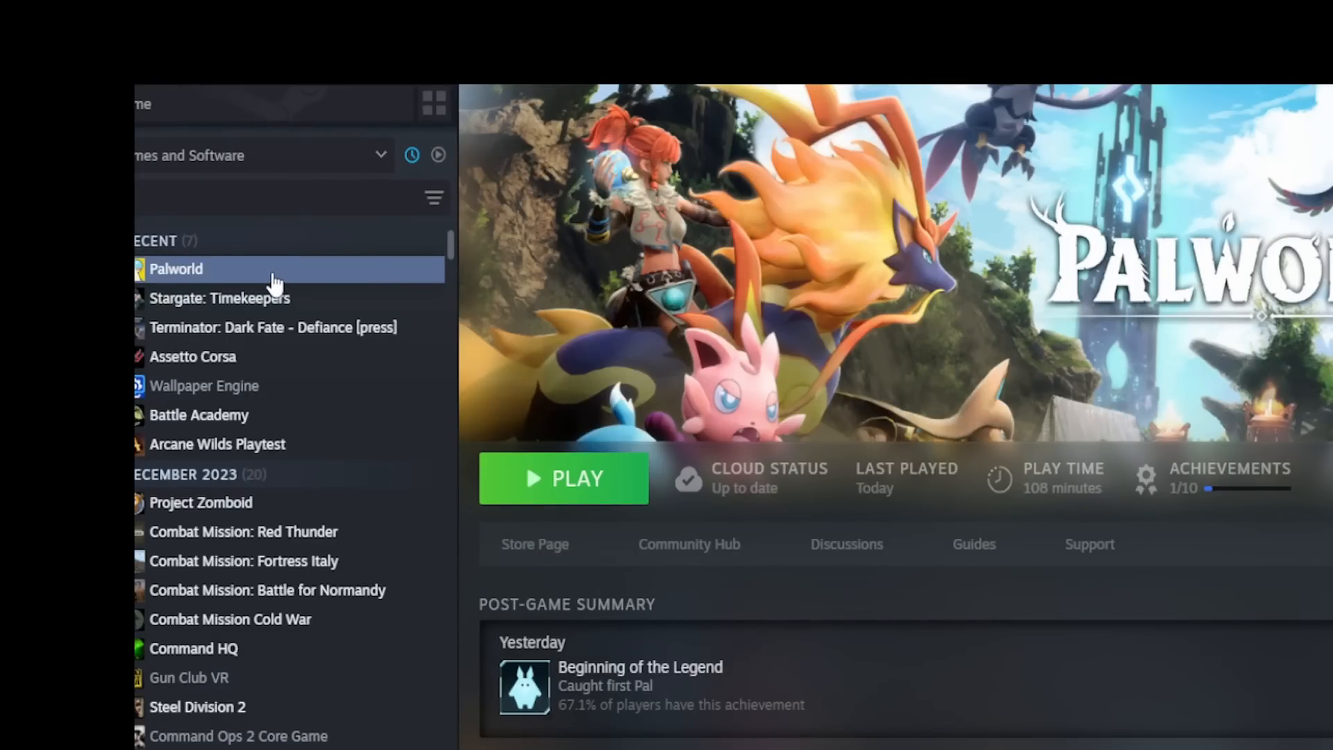
pyautogui.rightClick(176, 268)
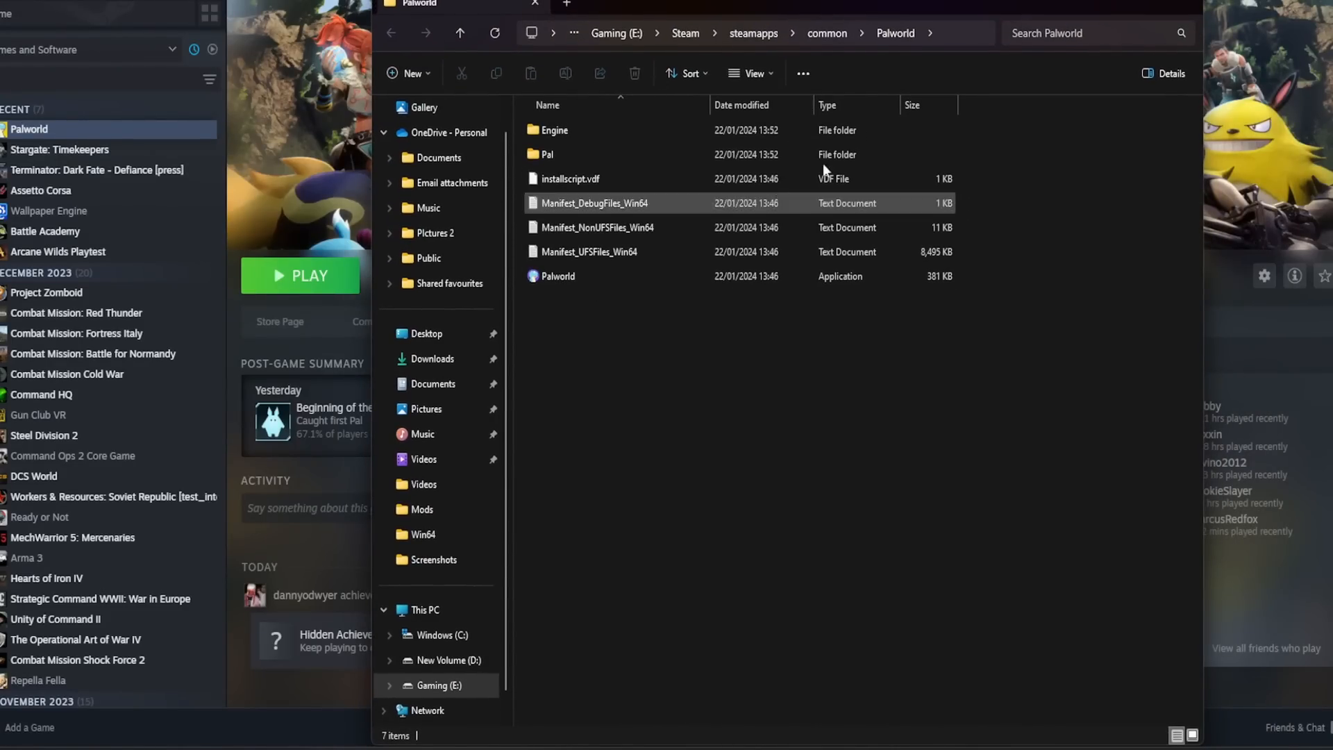
# Navigate into Pal\Binaries\Win64 and load UE4SS-settings in a text editor.
pyautogui.click(547, 154)
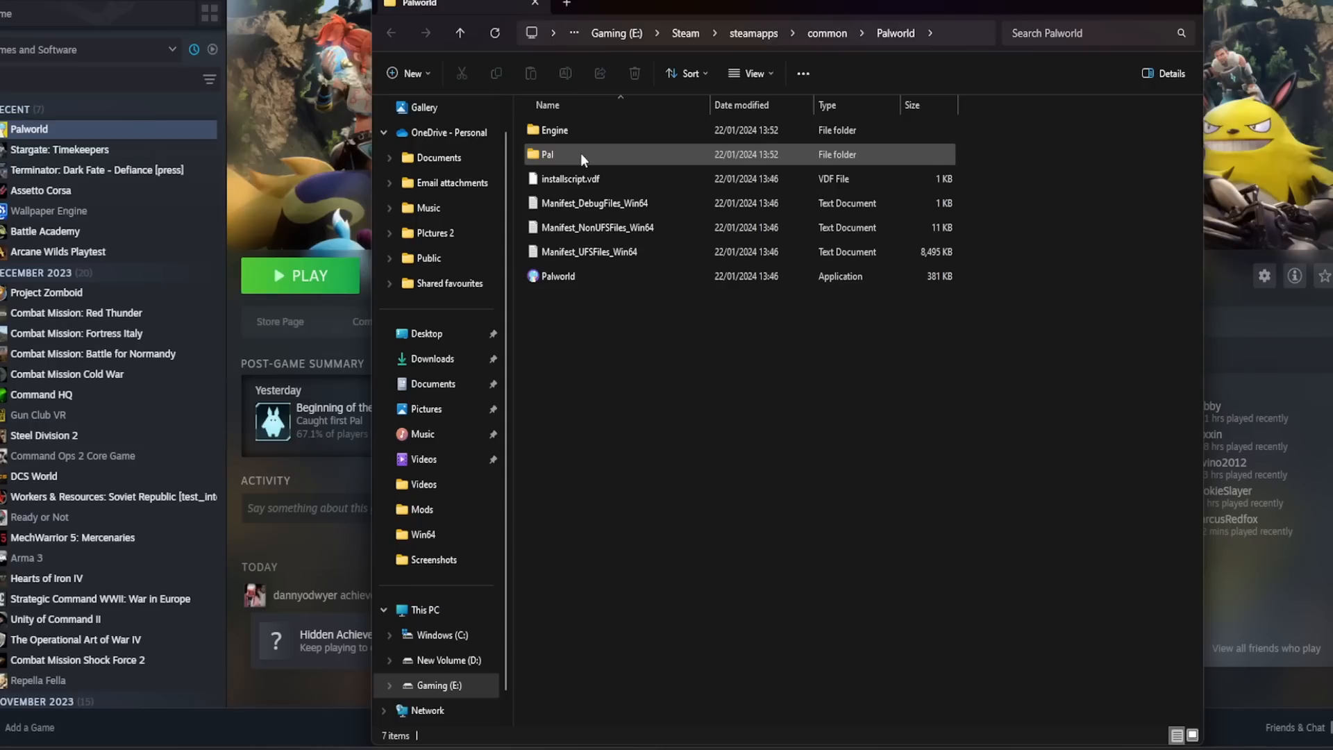
pyautogui.doubleClick(548, 154)
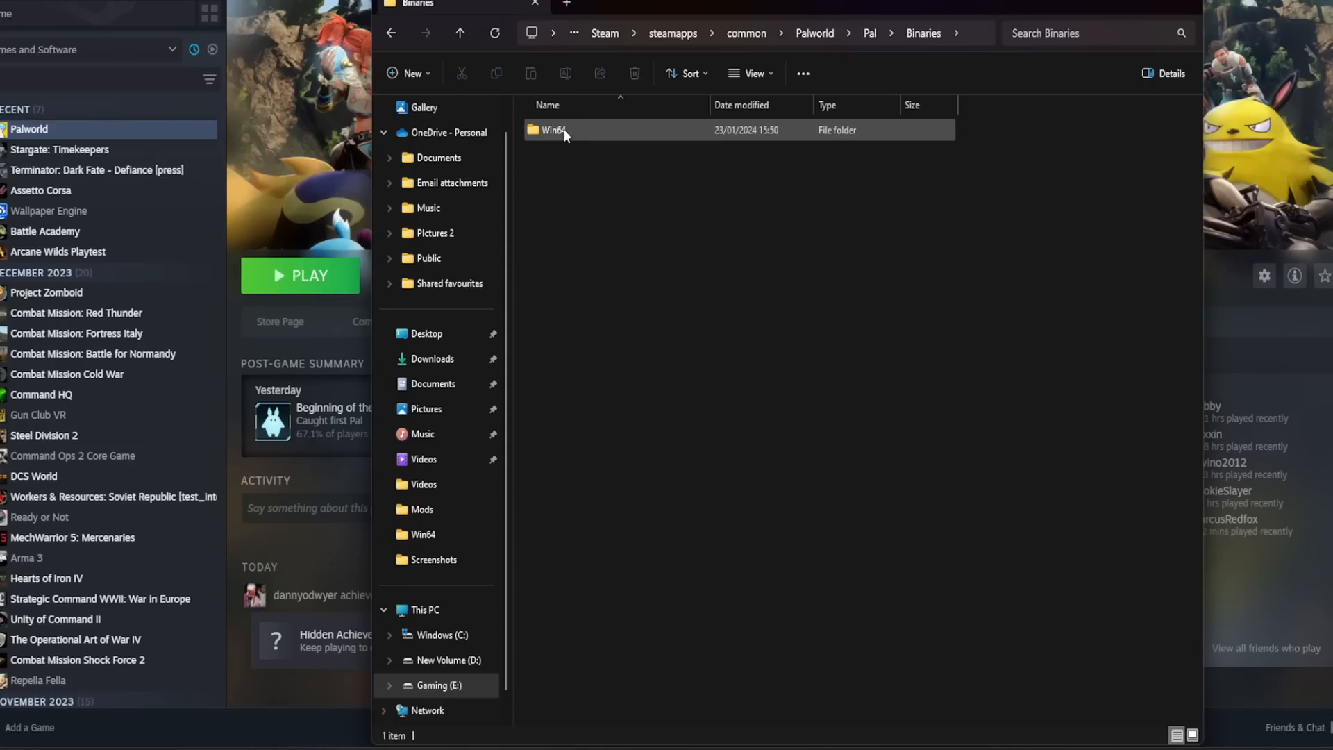
pyautogui.doubleClick(553, 129)
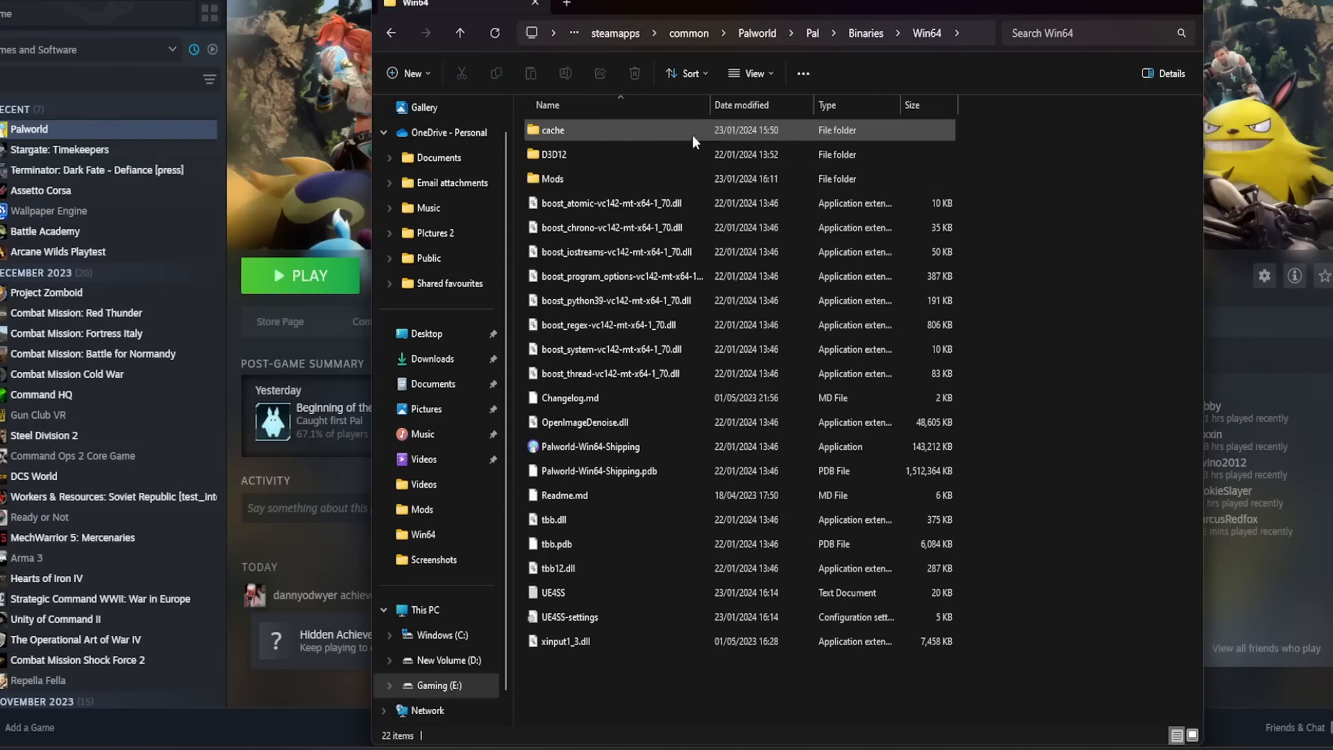
pyautogui.click(565, 640)
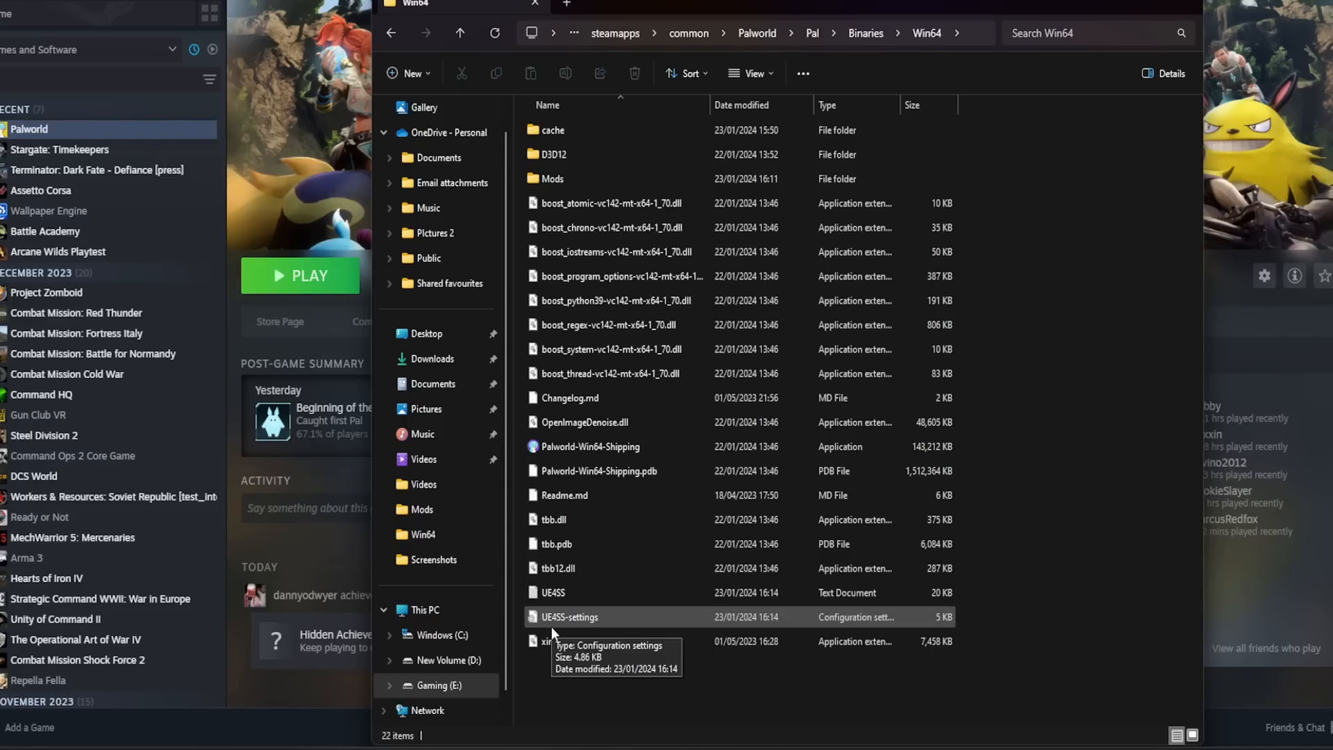
pyautogui.moveTo(571, 626)
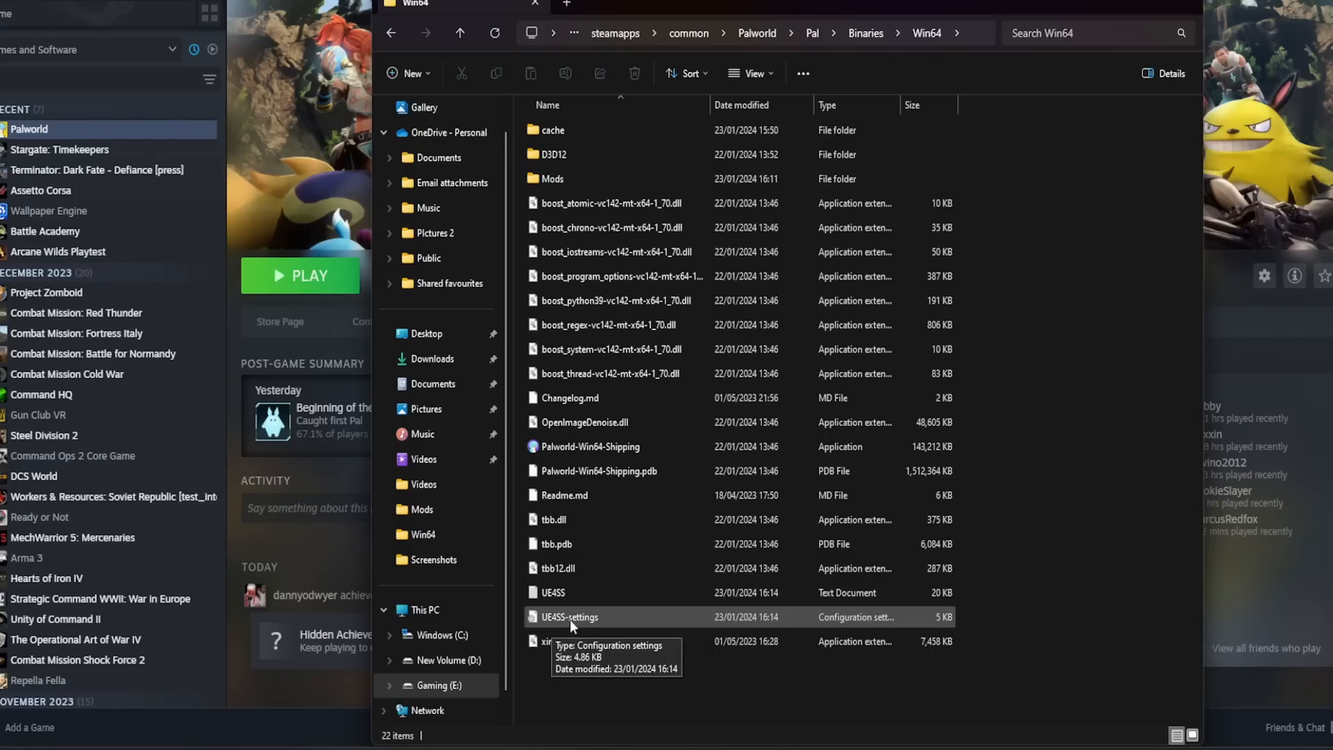
pyautogui.doubleClick(569, 616)
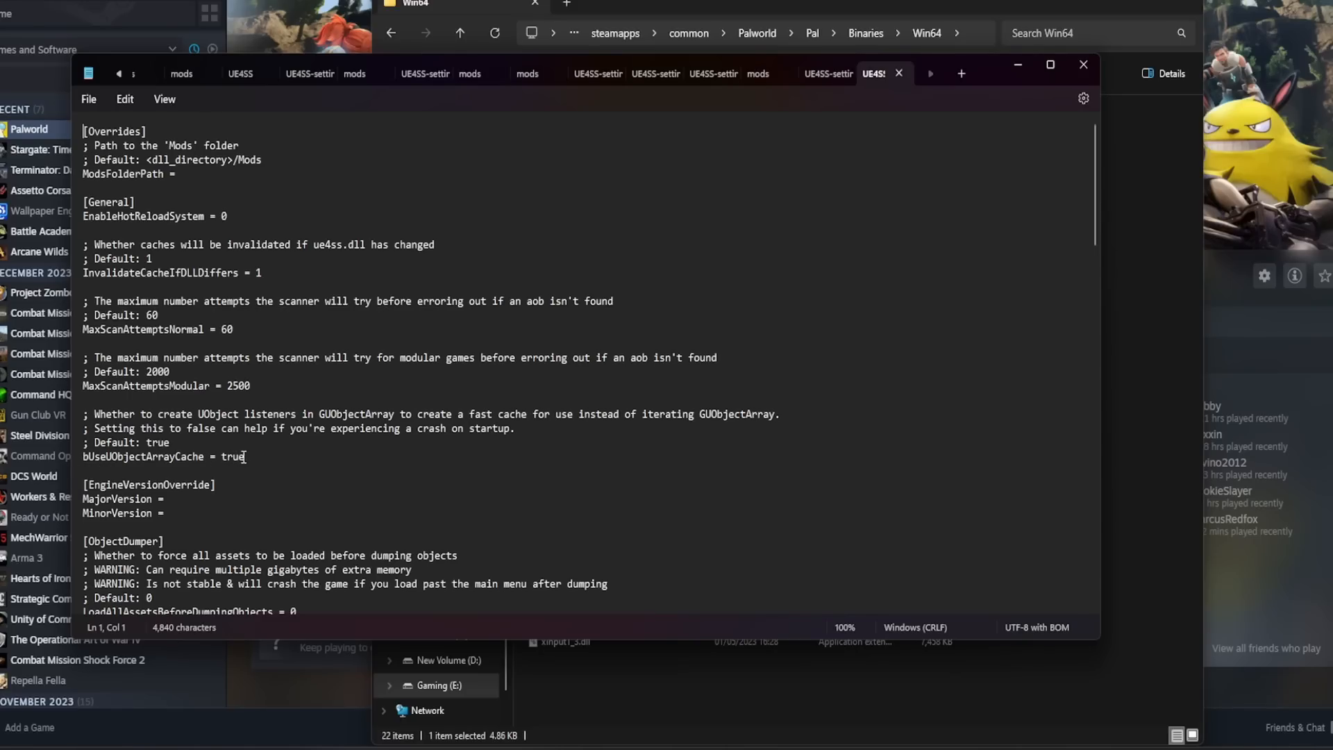
# Change bUseUObjectArrayCache from true to false and save the settings file.
pyautogui.doubleClick(231, 457)
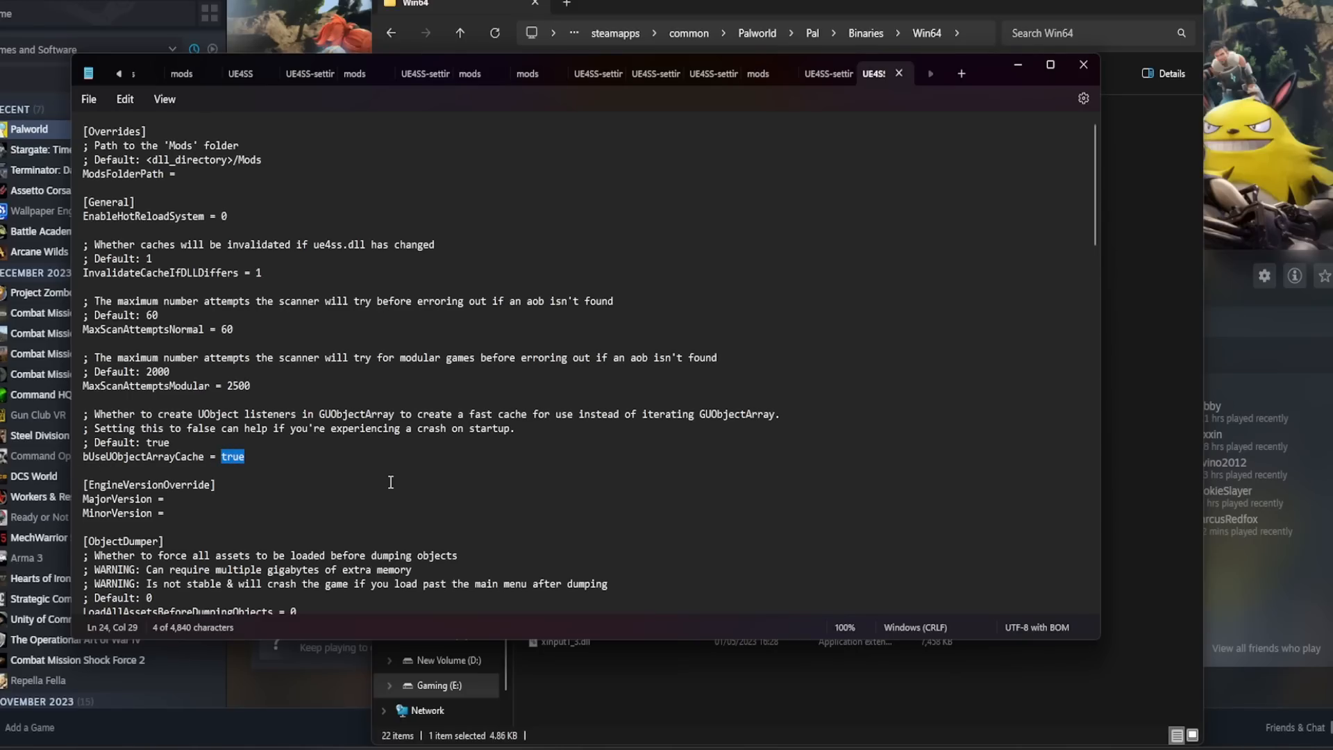
pyautogui.write('fal')
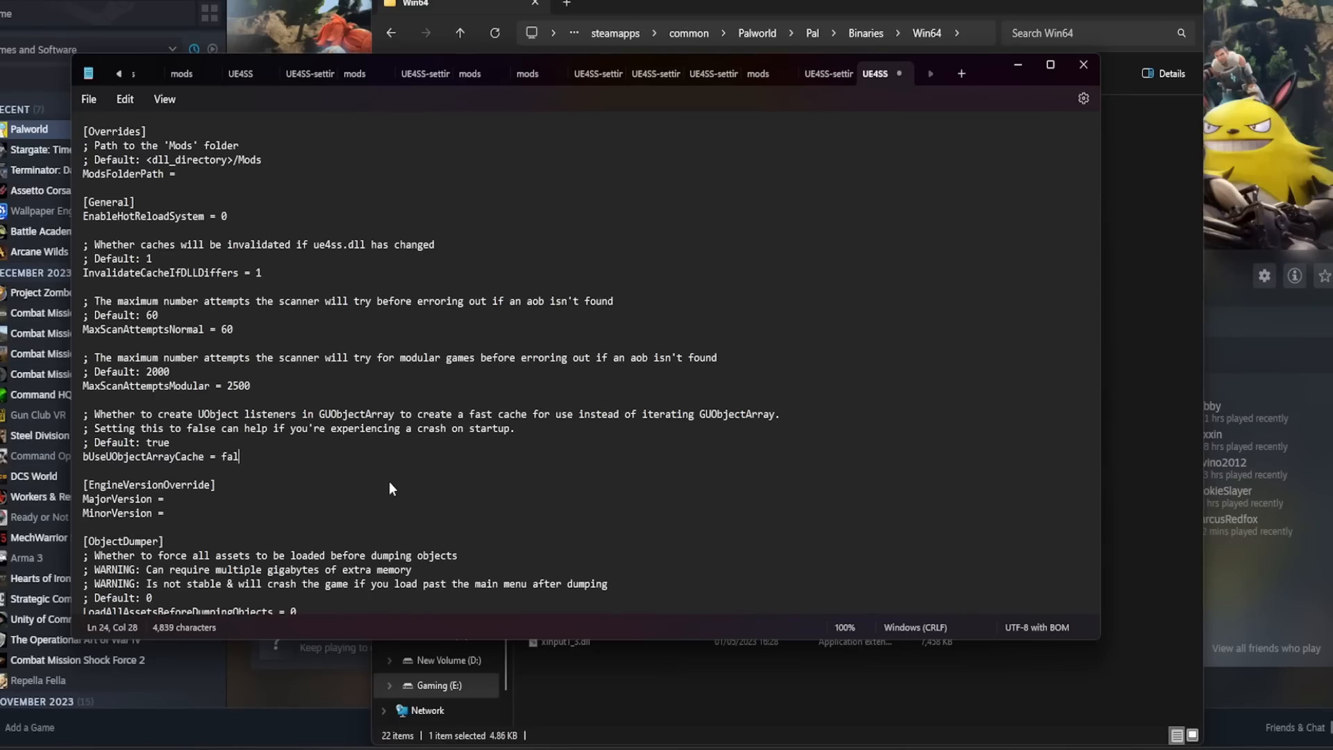
pyautogui.click(89, 99)
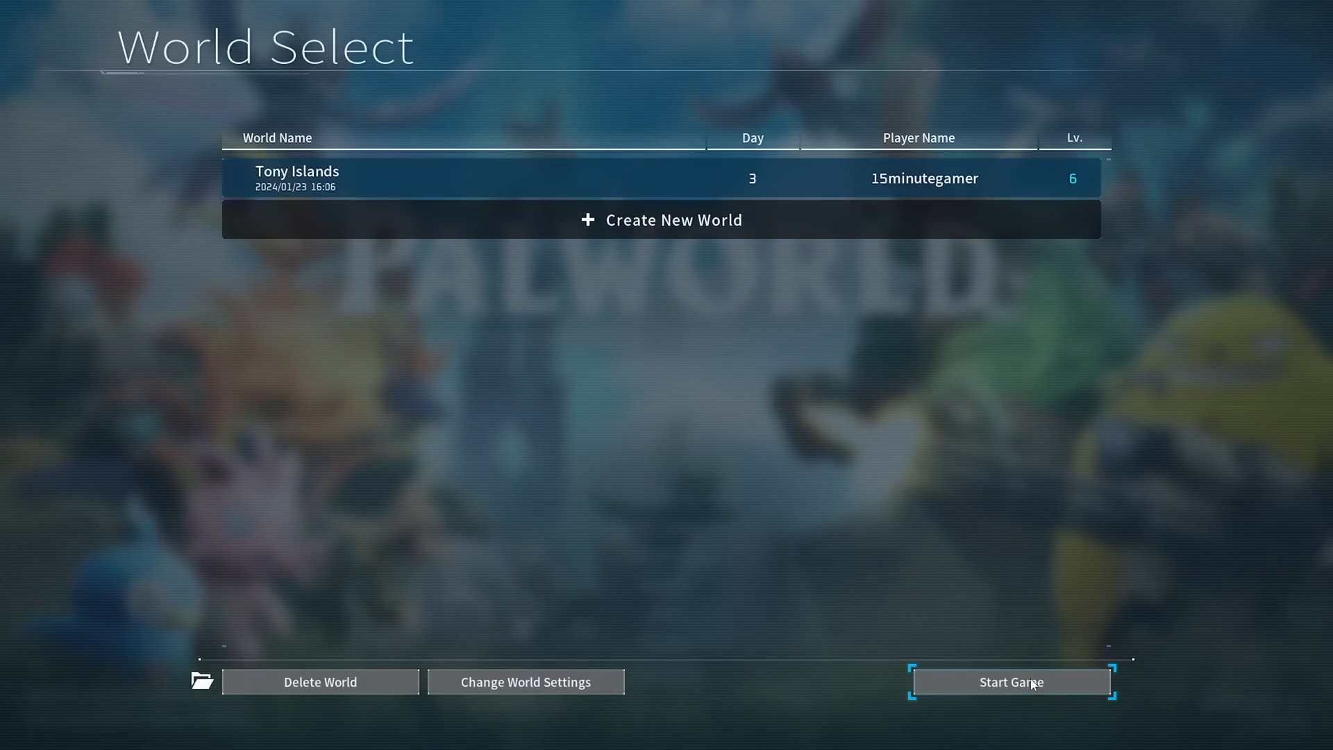
# Load the Tony Islands world again, arriving inside the wooden base without a crash.
pyautogui.click(1010, 681)
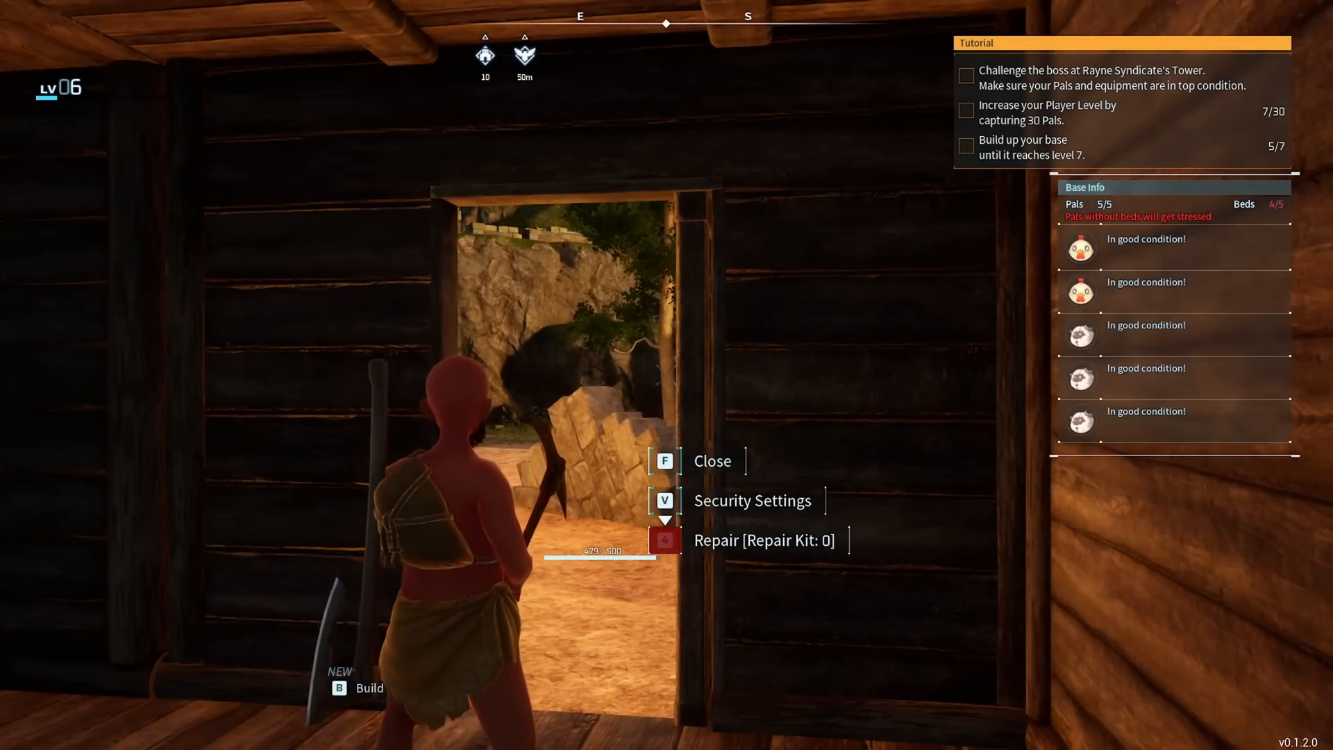